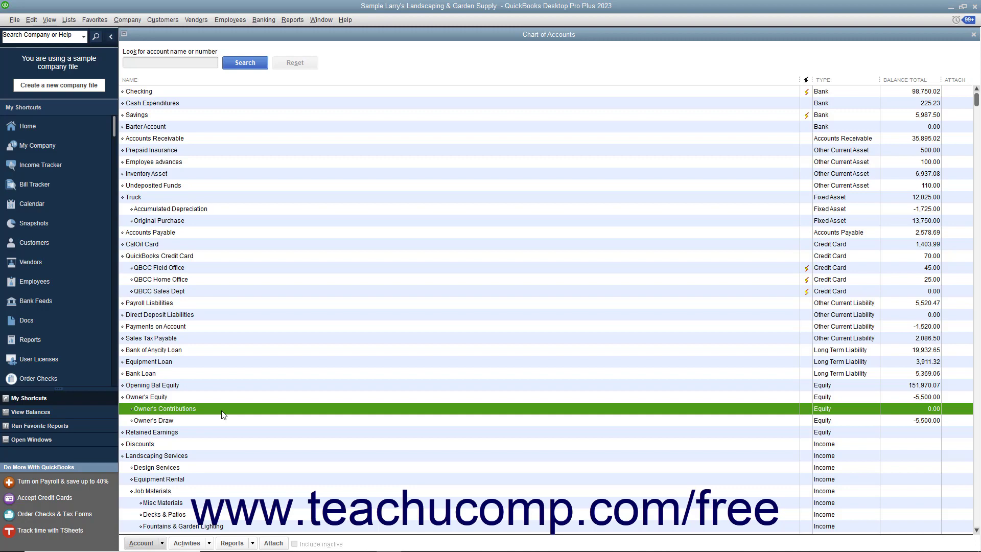
- Open the Banking menu from the Chart of Accounts showing Owner's Contributions
{"action": "left_click", "coordinate": [264, 20]}
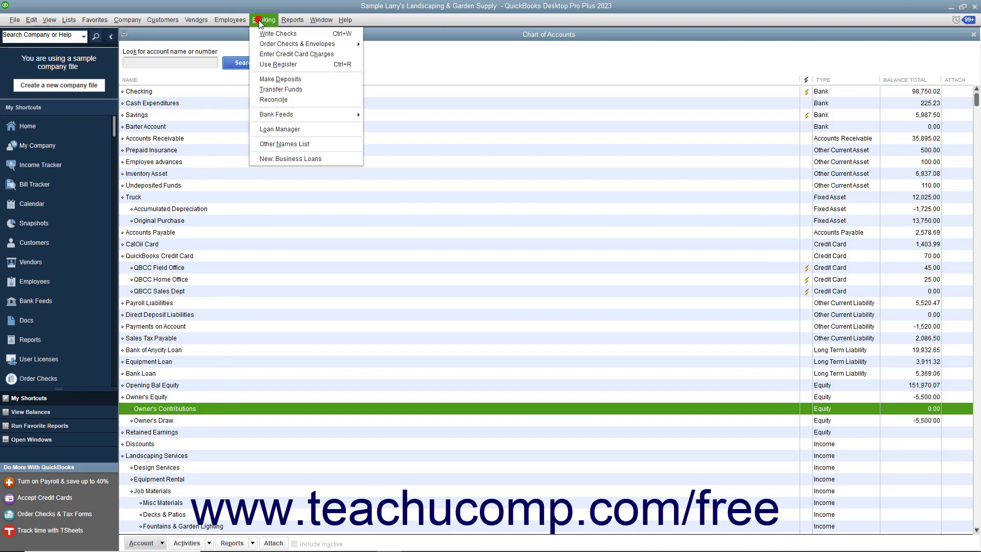
- Start Make Deposits, cancel pending customer payments, and open the Deposit To list
{"action": "left_click", "coordinate": [281, 78]}
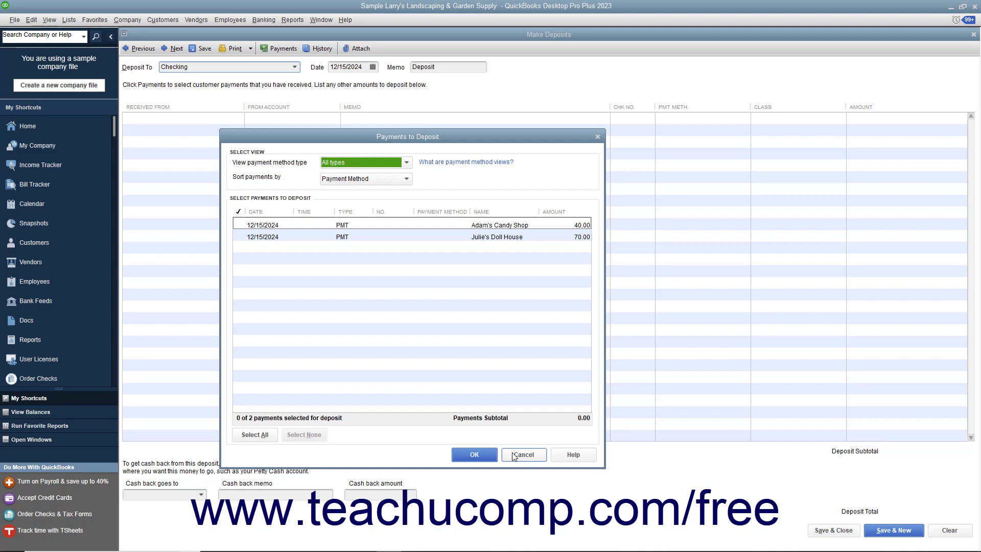
{"action": "left_click", "coordinate": [523, 454]}
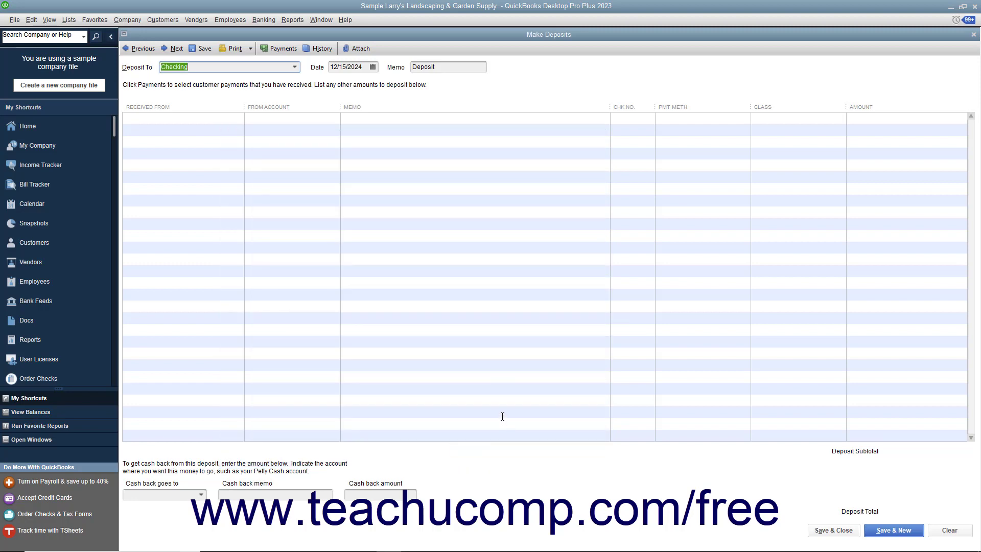
{"action": "mouse_move", "coordinate": [433, 307]}
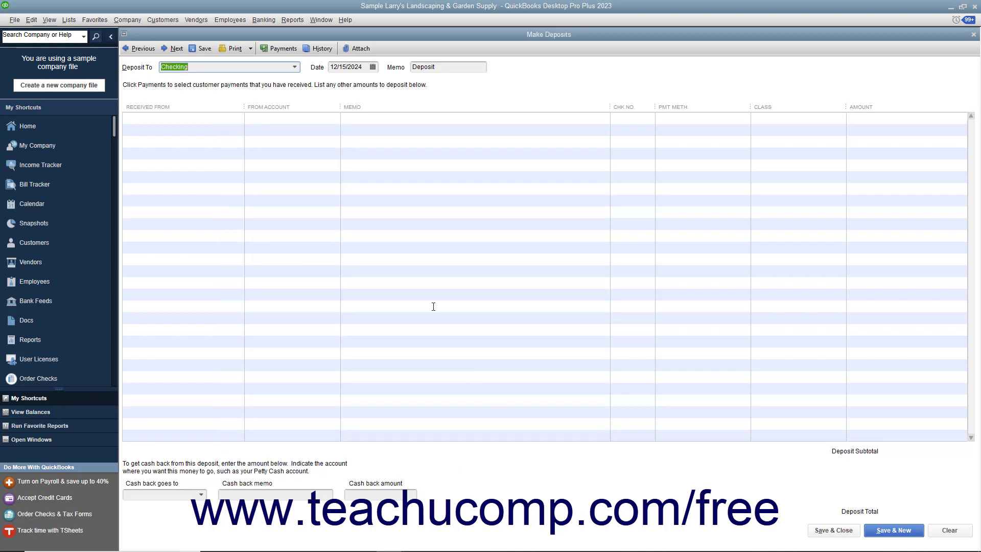
{"action": "mouse_move", "coordinate": [387, 212]}
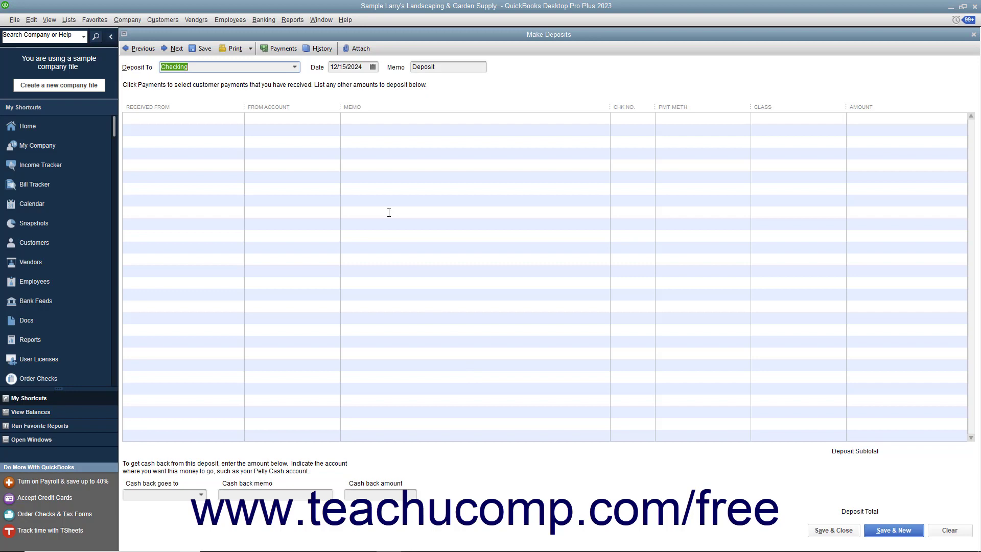
{"action": "mouse_move", "coordinate": [291, 101]}
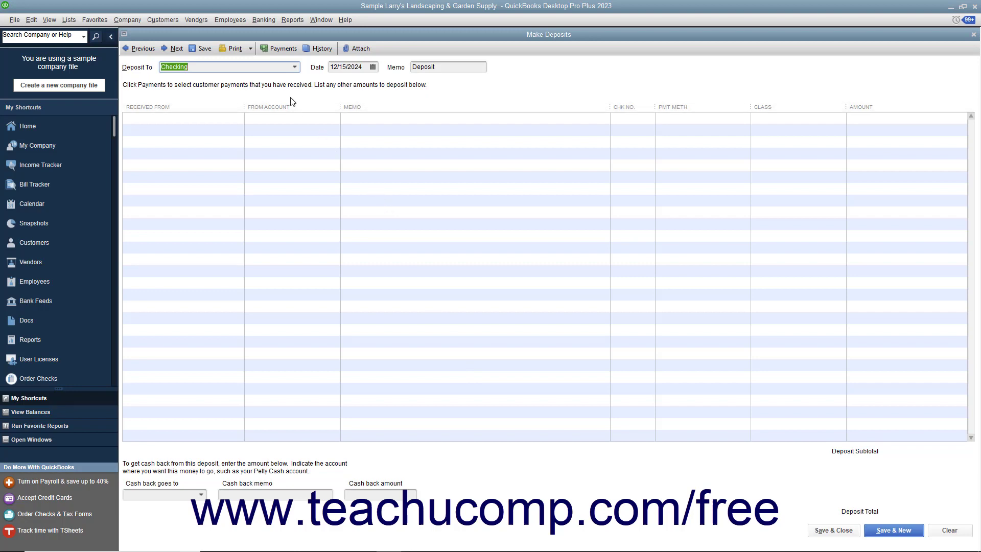
{"action": "left_click", "coordinate": [294, 67]}
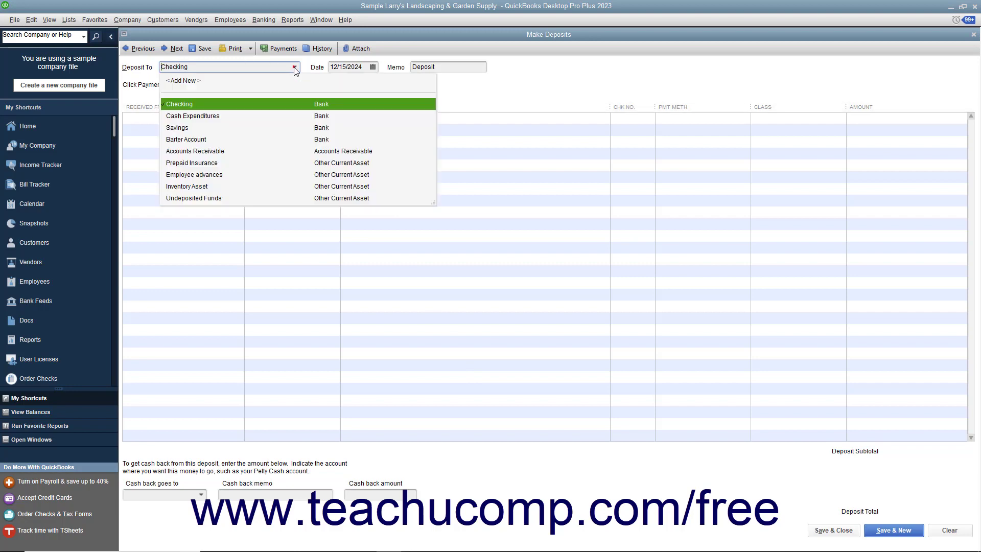
{"action": "mouse_move", "coordinate": [263, 105]}
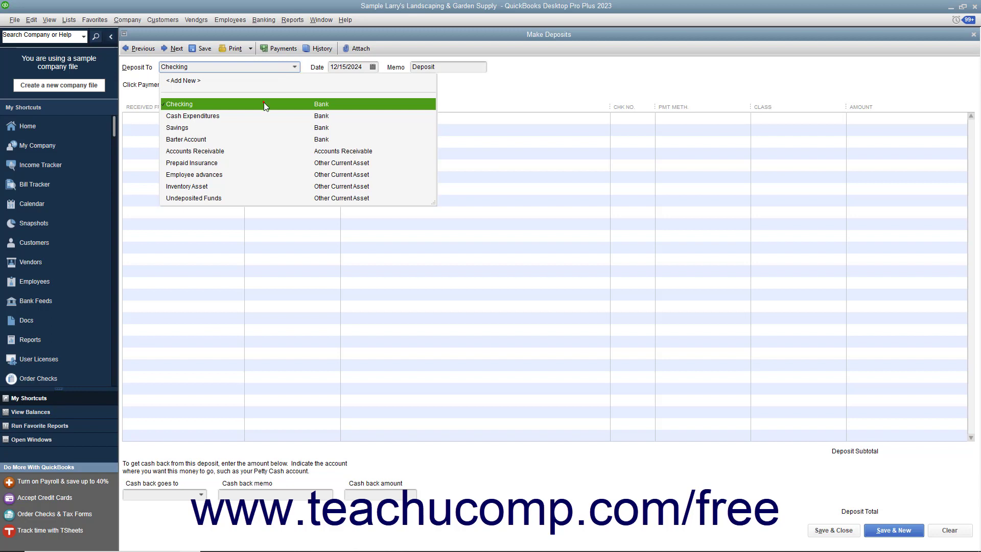
- Choose Checking as the Deposit To account
{"action": "left_click", "coordinate": [178, 104]}
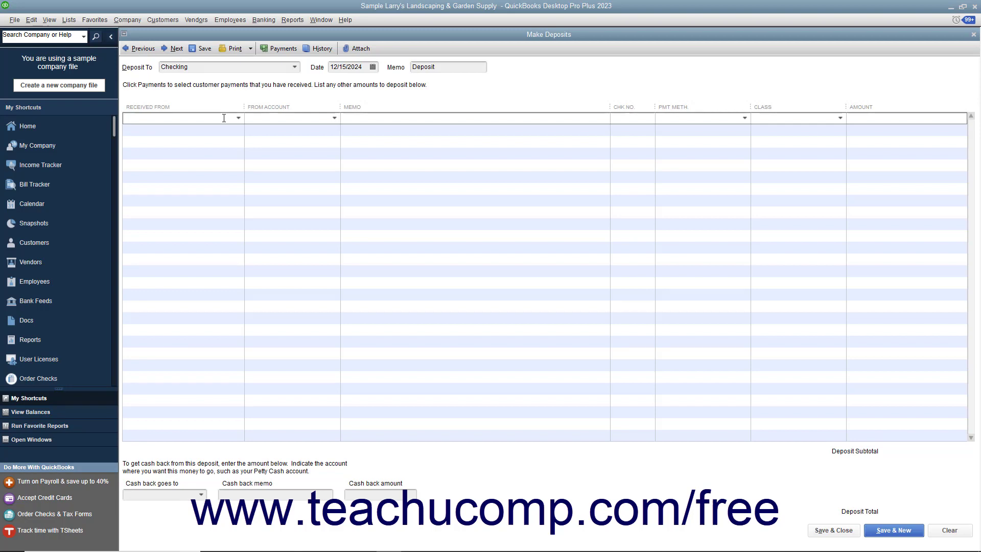
{"action": "type", "text": "Larry Wadford"}
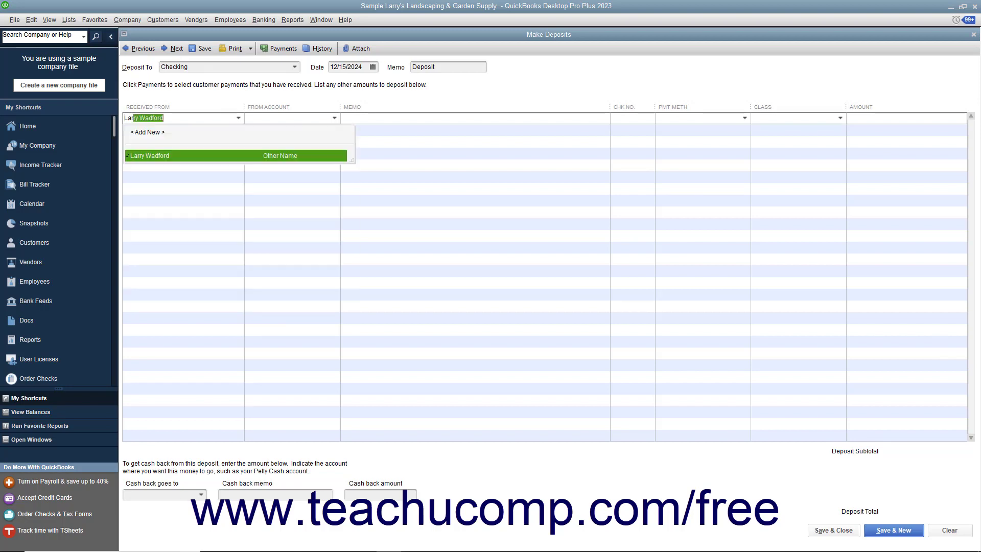
{"action": "left_click", "coordinate": [150, 155]}
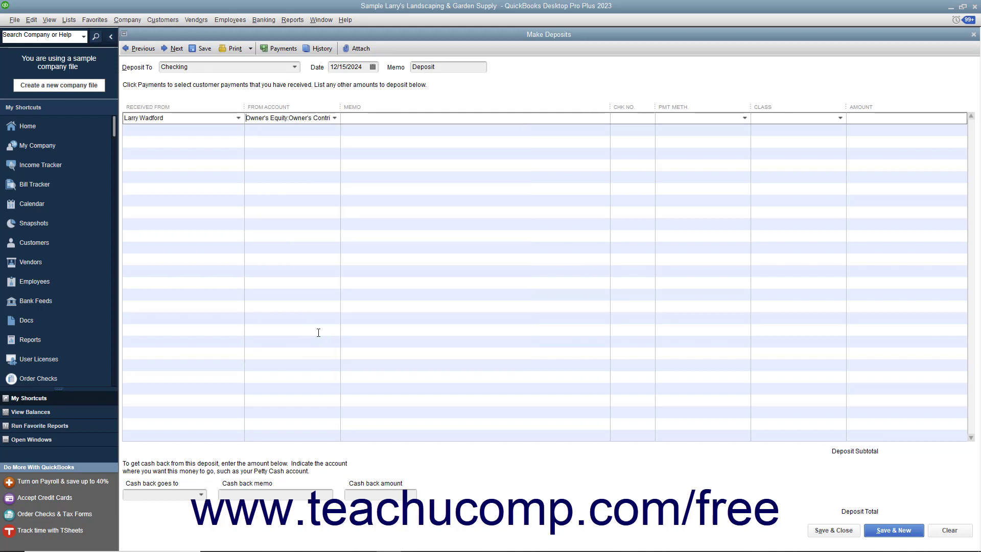
{"action": "mouse_move", "coordinate": [338, 315]}
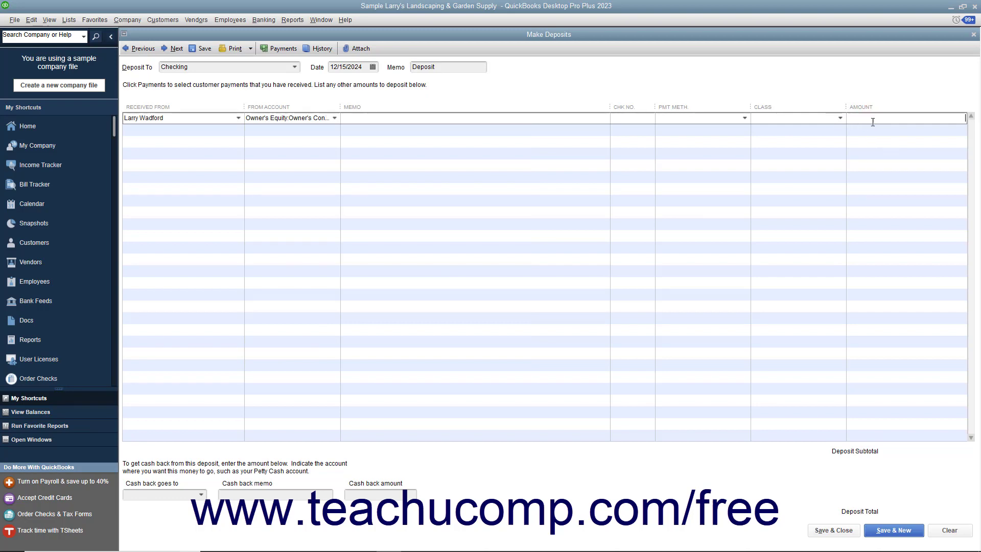
{"action": "type", "text": "6000"}
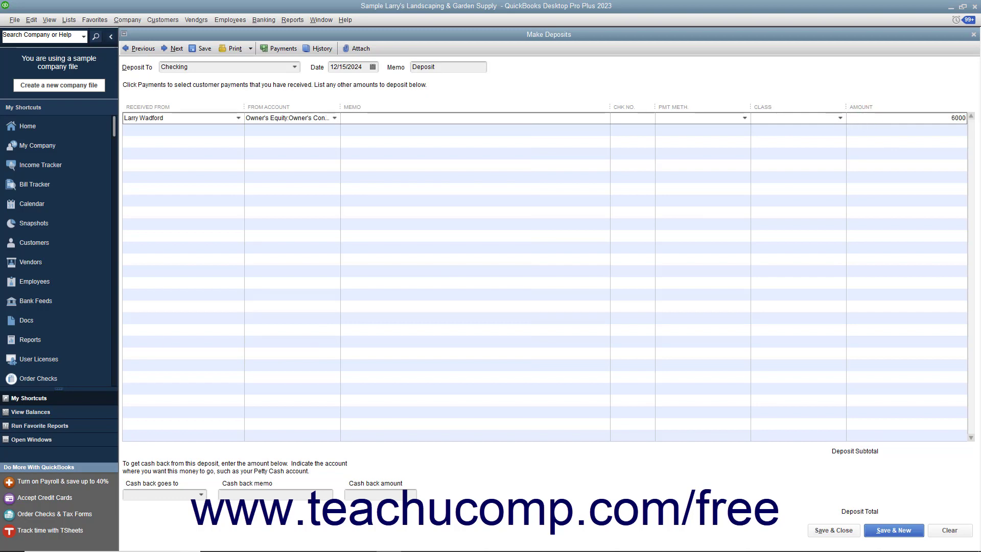